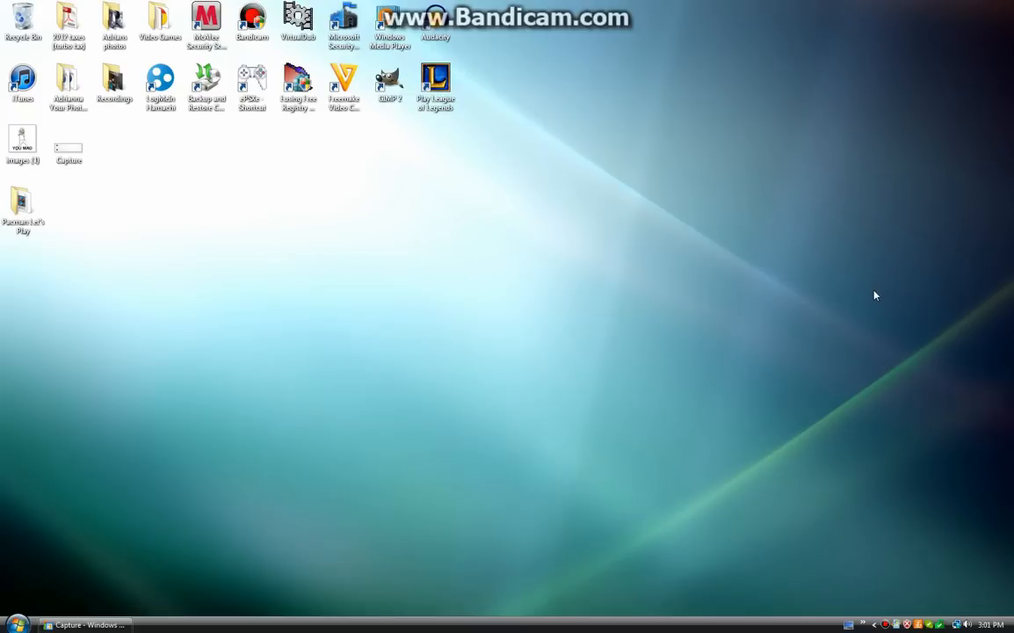
mouse_move(615, 237)
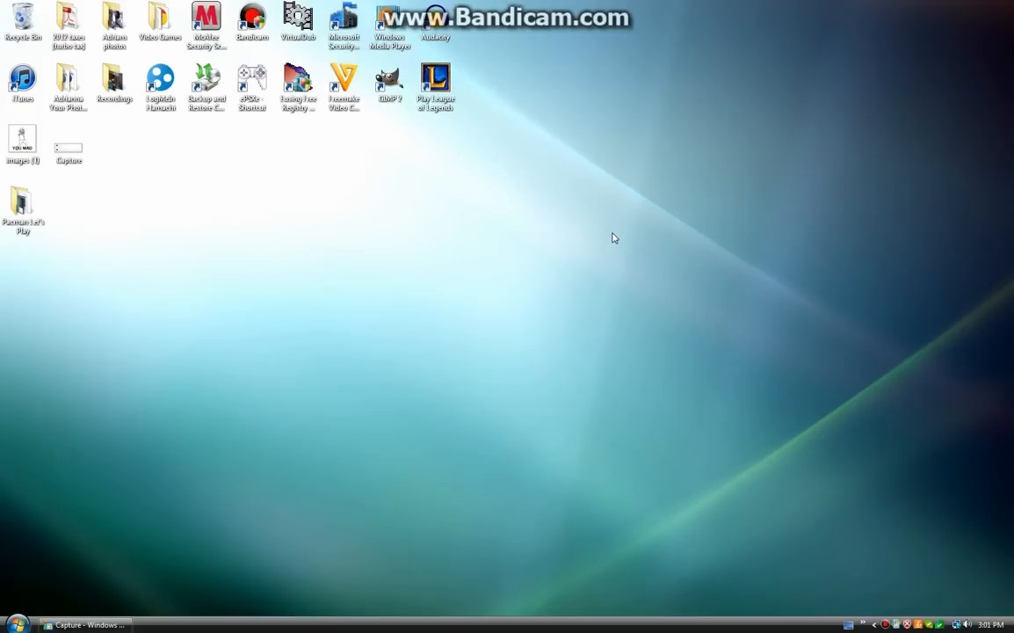
mouse_move(241, 459)
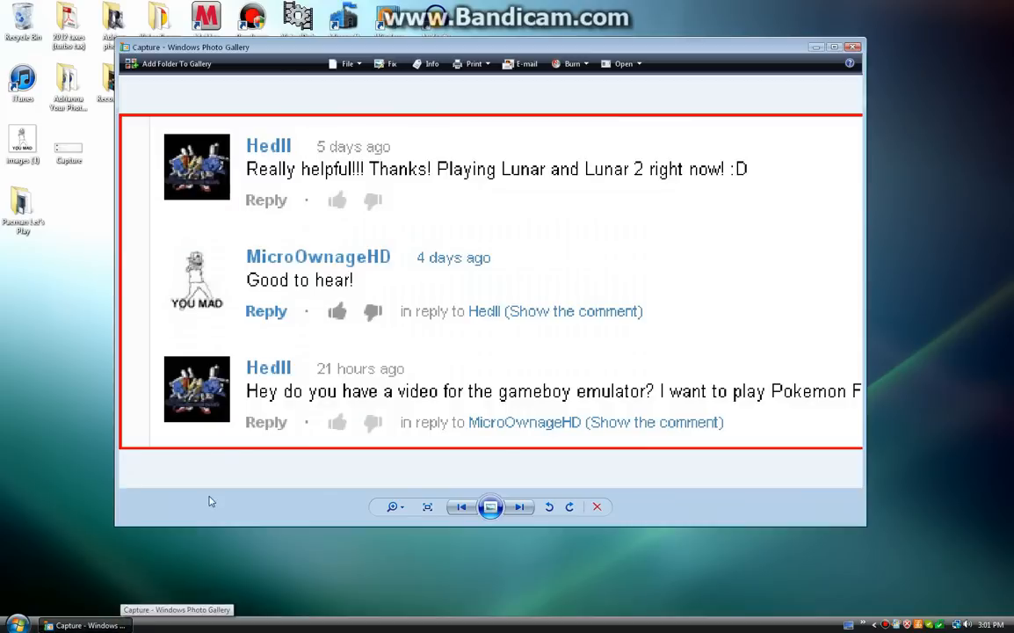
mouse_move(297, 402)
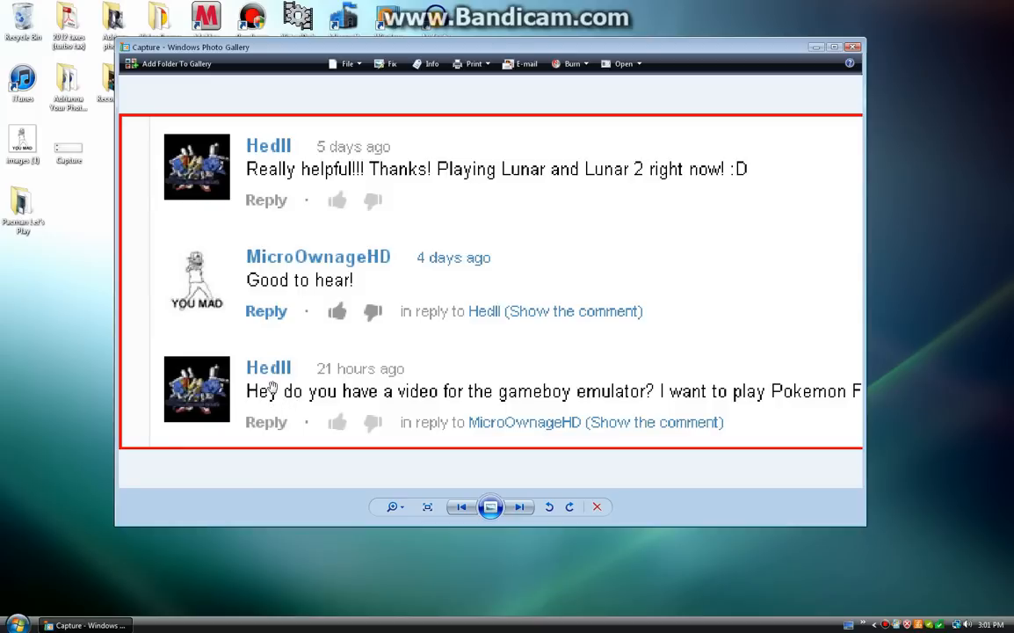
mouse_move(416, 428)
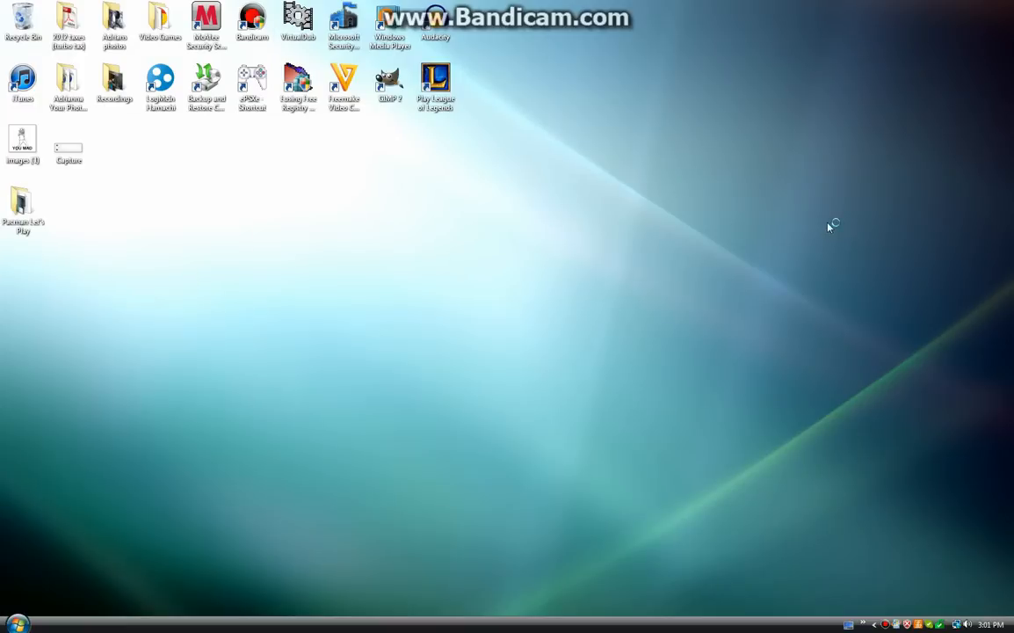
- Download Visual Boy Advance 1.8.0 Beta3 from emulator-zone.com's Gameboy Advance section
click(84, 625)
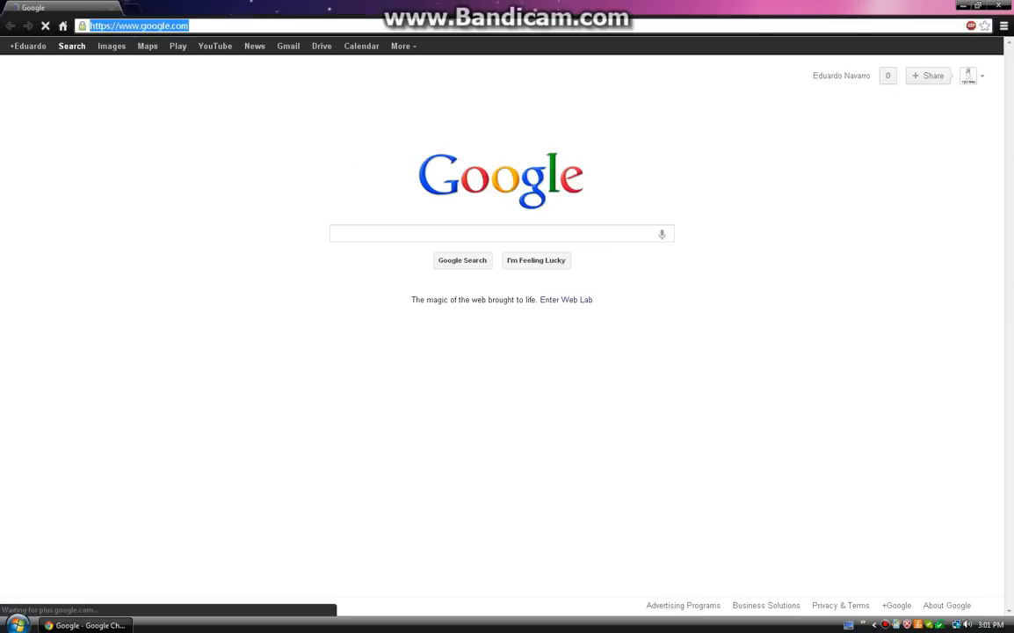
text(emulator-zone.com)
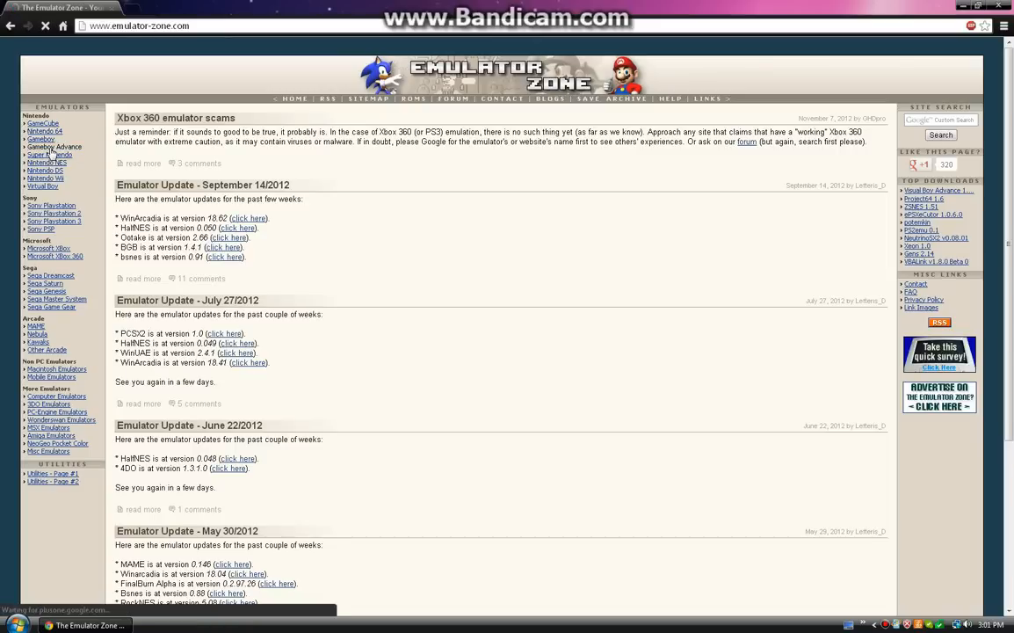
click(43, 146)
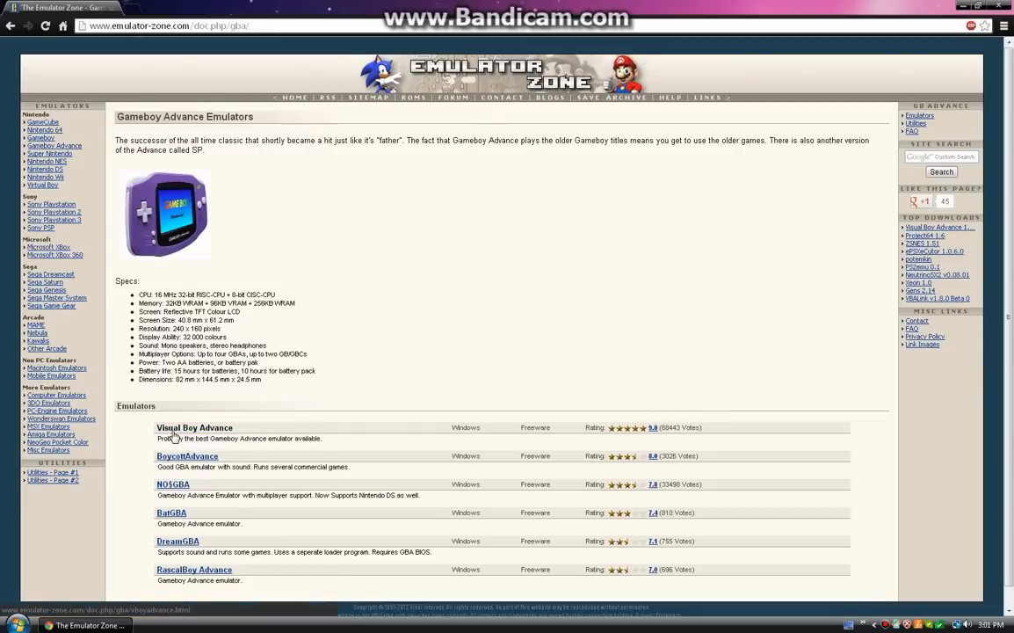
click(195, 427)
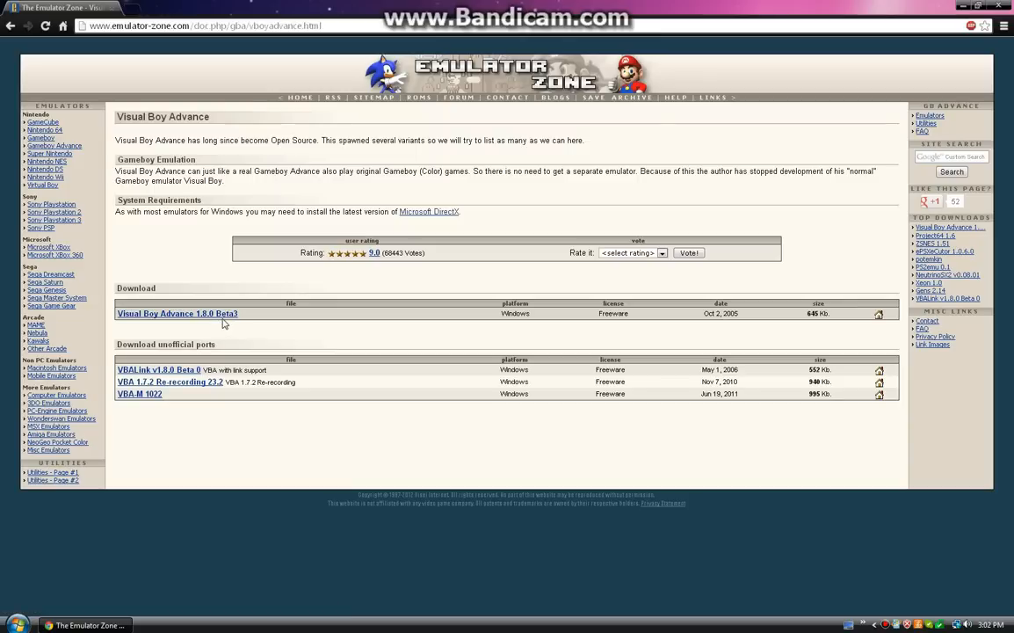
mouse_move(177, 314)
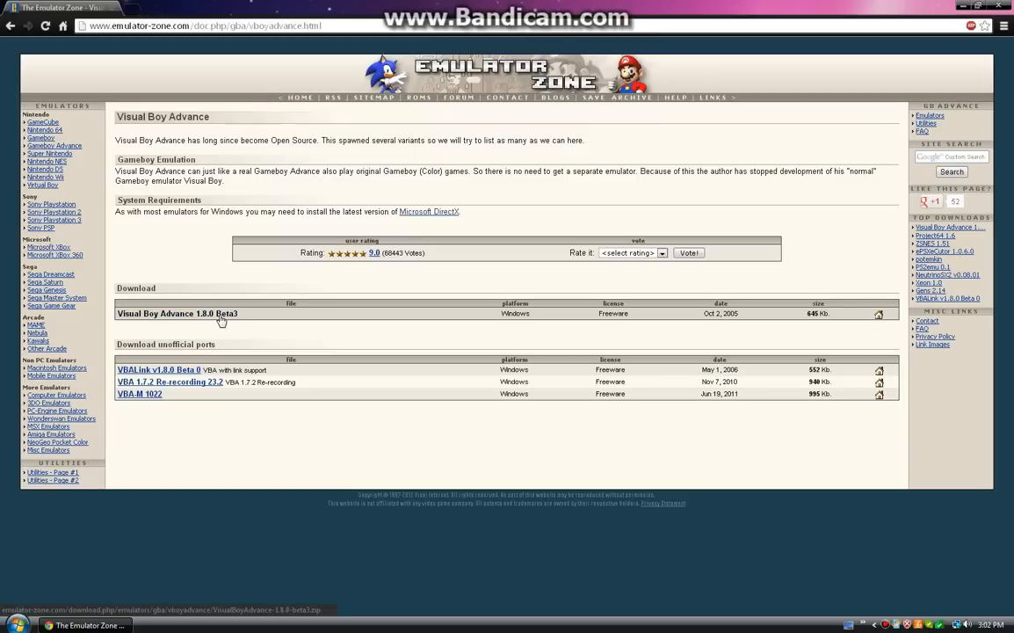
click(177, 313)
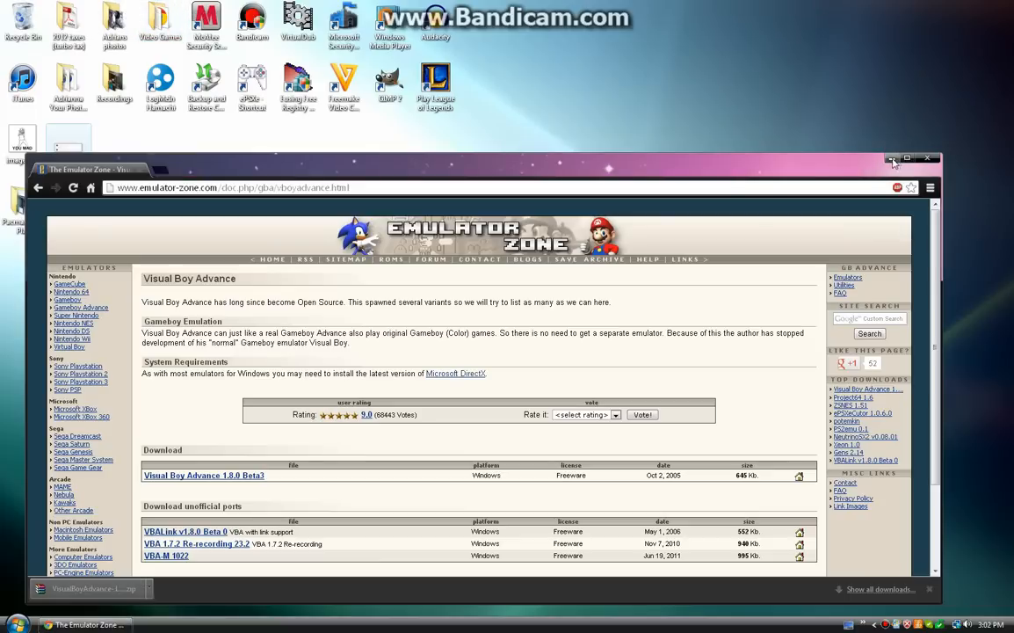
- Extract the VisualBoyAdvance zip inside the Video Games folder
click(907, 158)
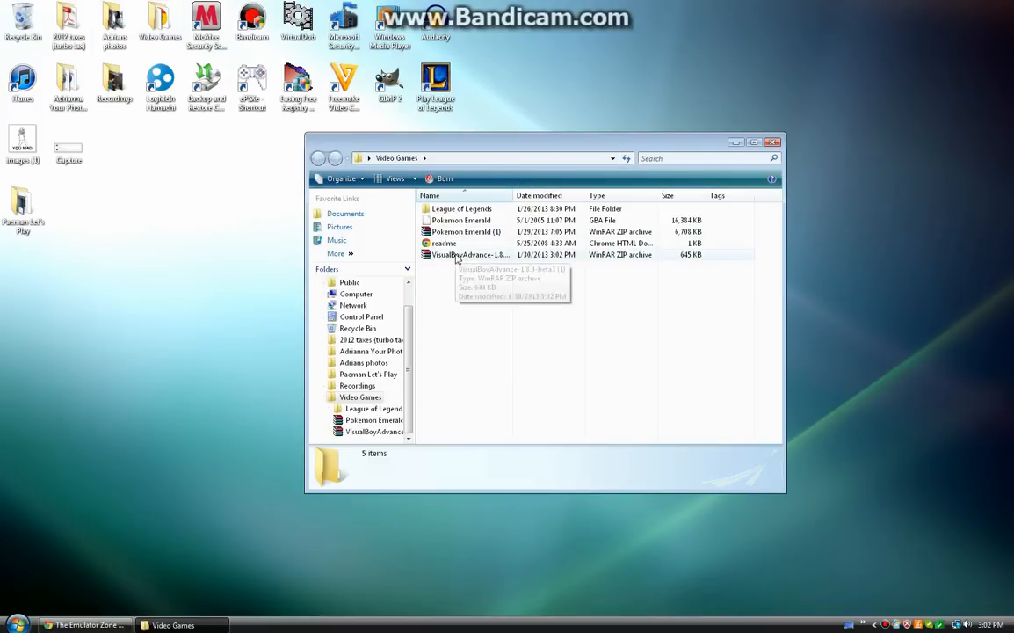
double_click(470, 255)
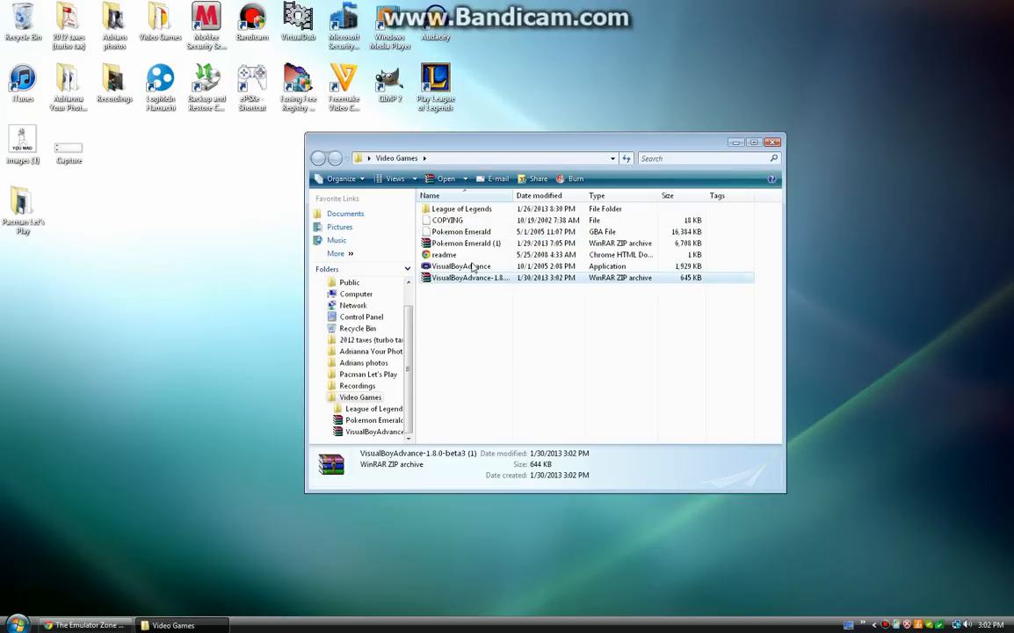
- Start VisualBoyAdvance.exe, move its window beside the folder, and browse its Options menu
double_click(460, 265)
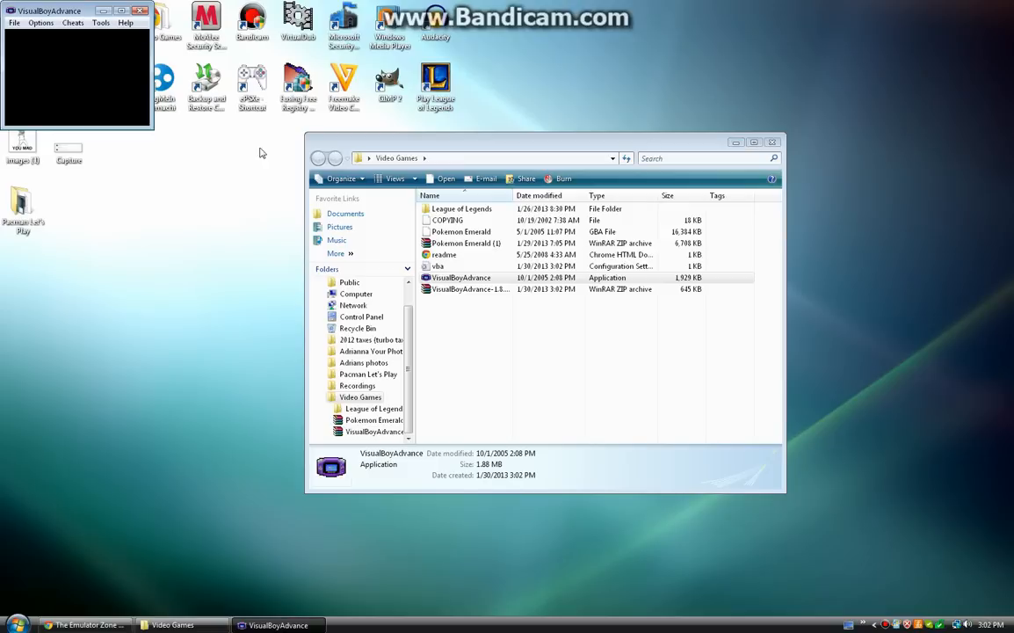
drag(74, 10, 118, 236)
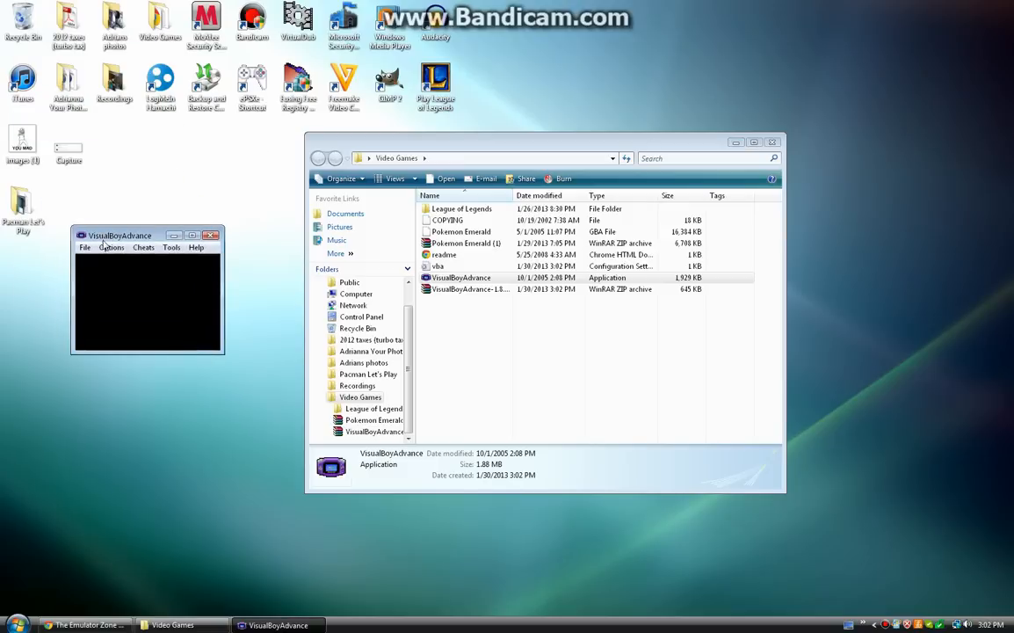
click(112, 247)
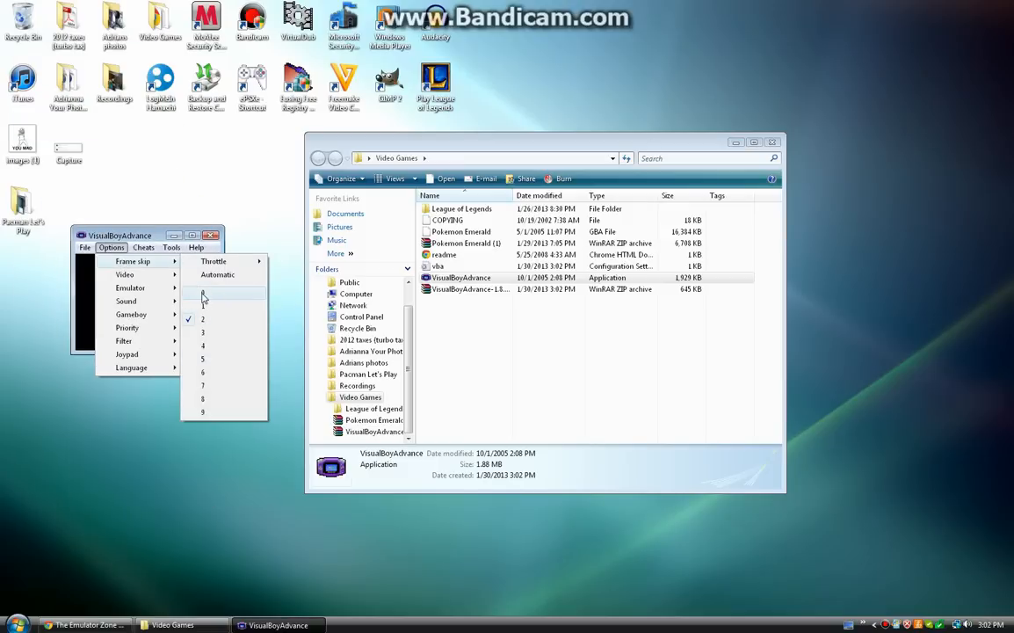
mouse_move(125, 274)
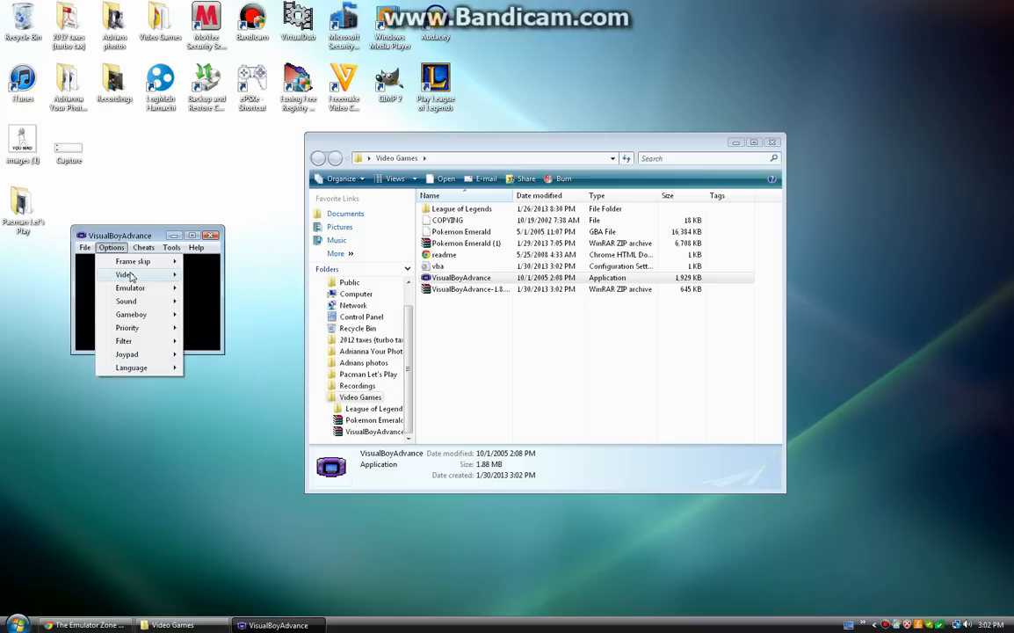
click(111, 247)
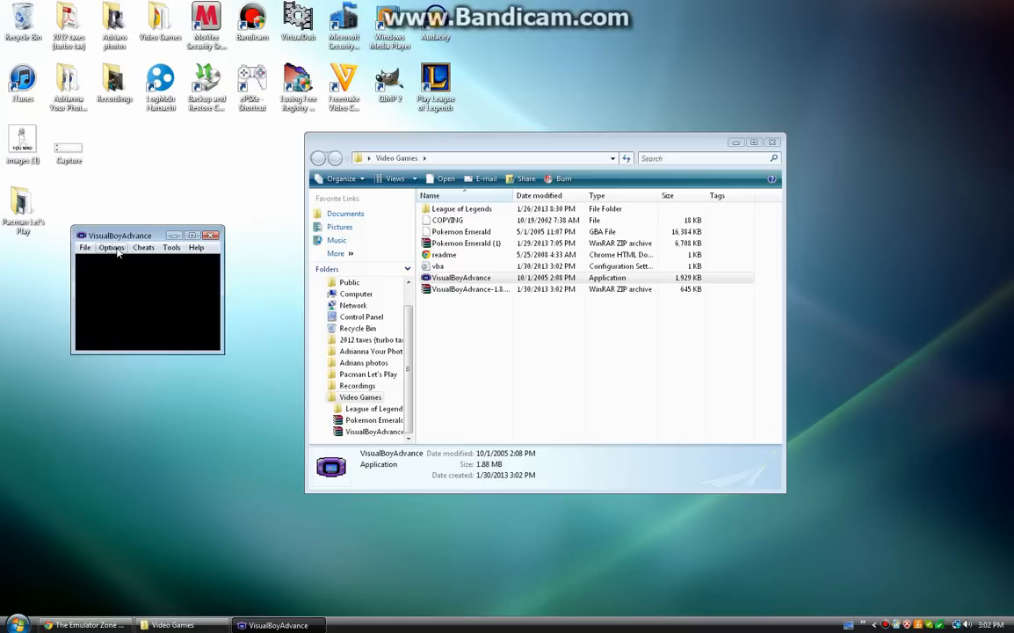
click(84, 247)
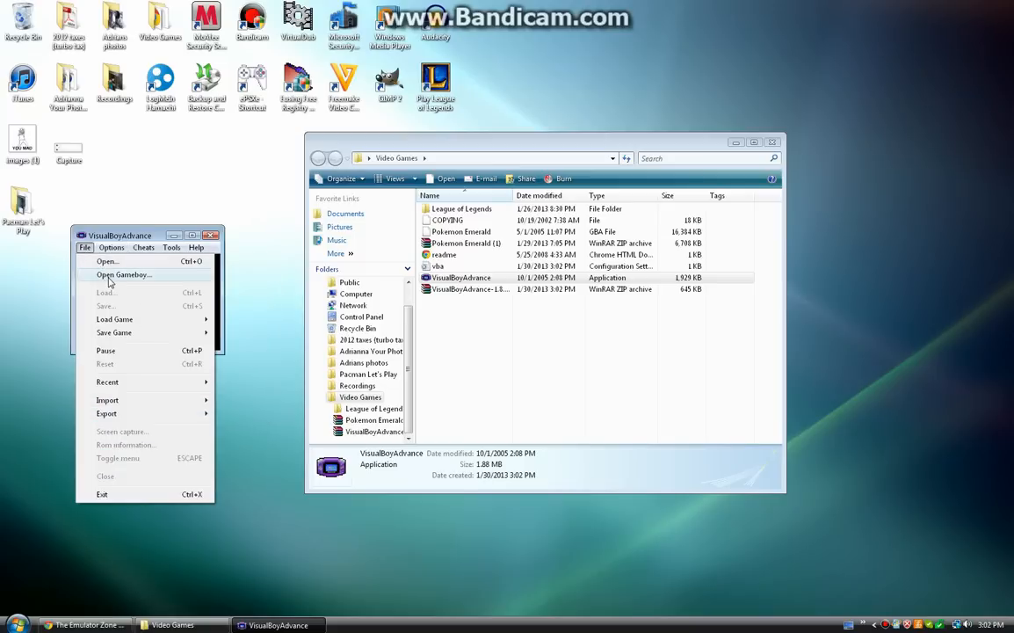
- Open the Pokemon Emerald ROM via File > Open with All Gameboy Advance file type
click(123, 274)
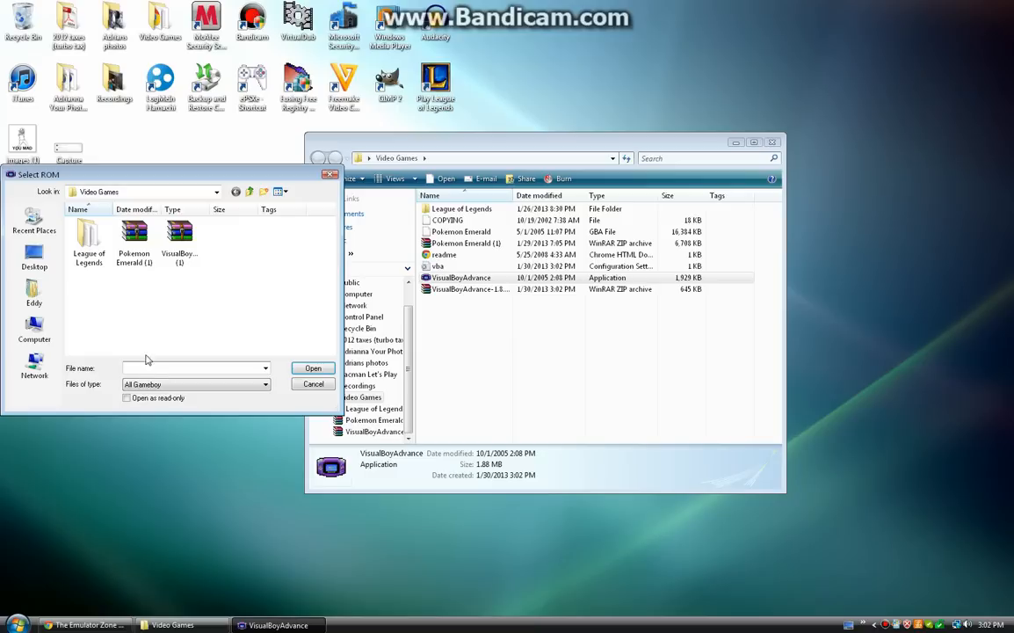
click(264, 384)
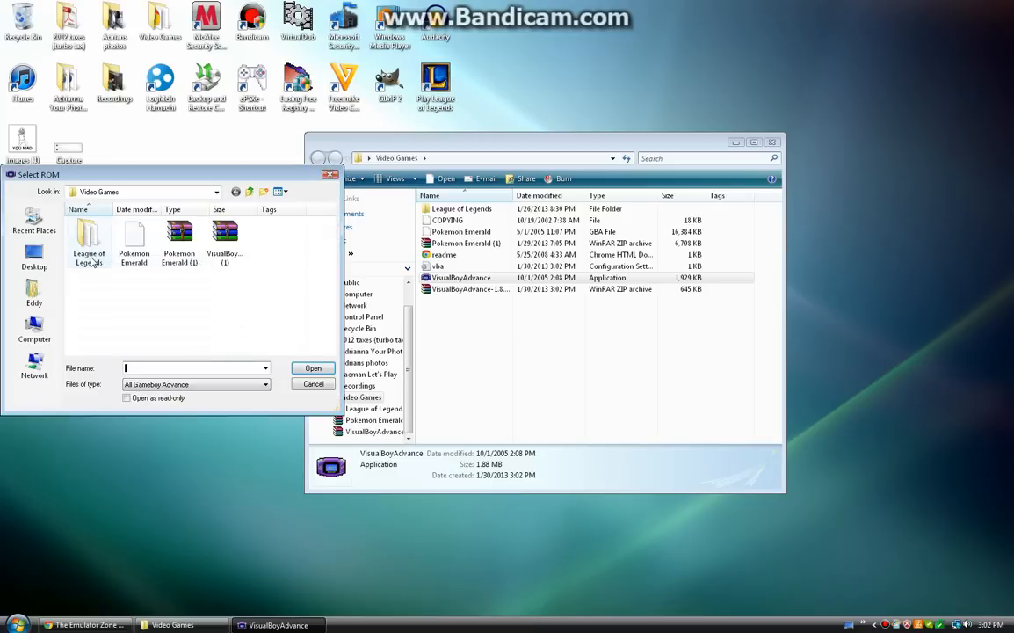
click(134, 233)
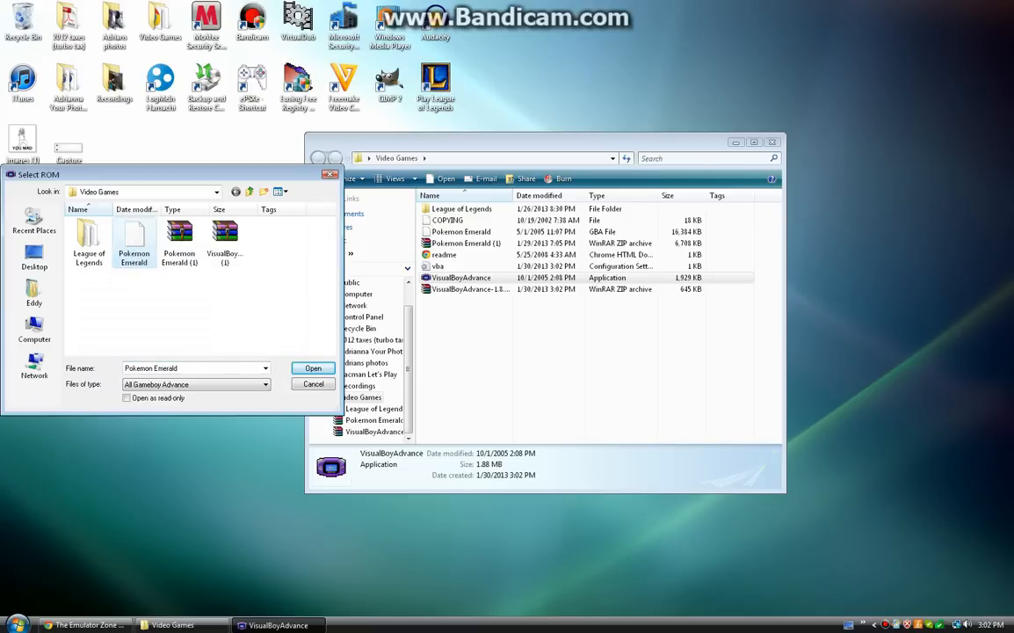
click(313, 367)
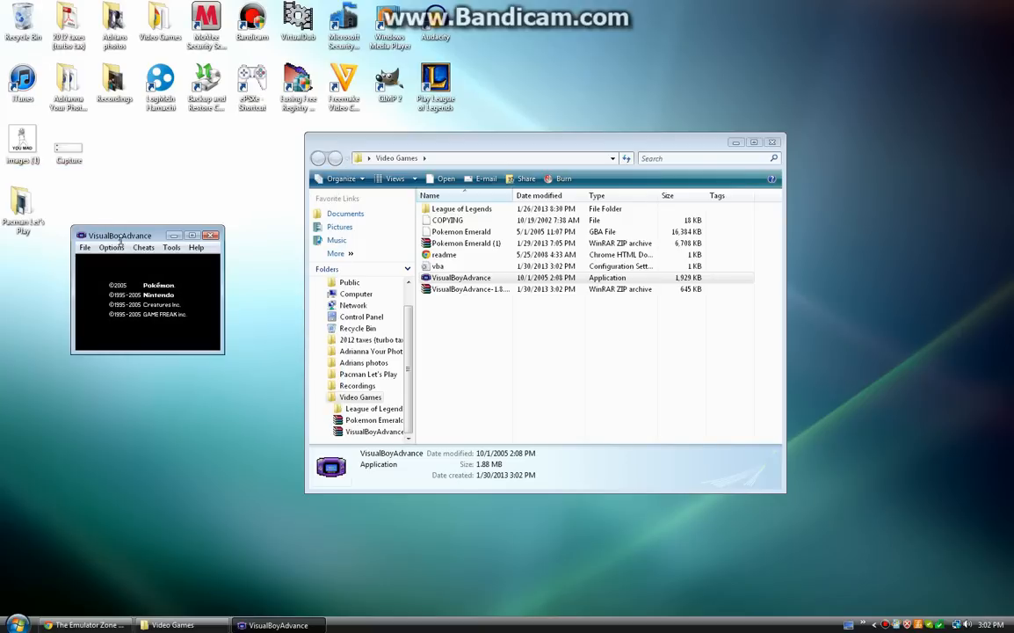
- Close the VisualBoyAdvance game window and the Video Games Explorer window
click(111, 247)
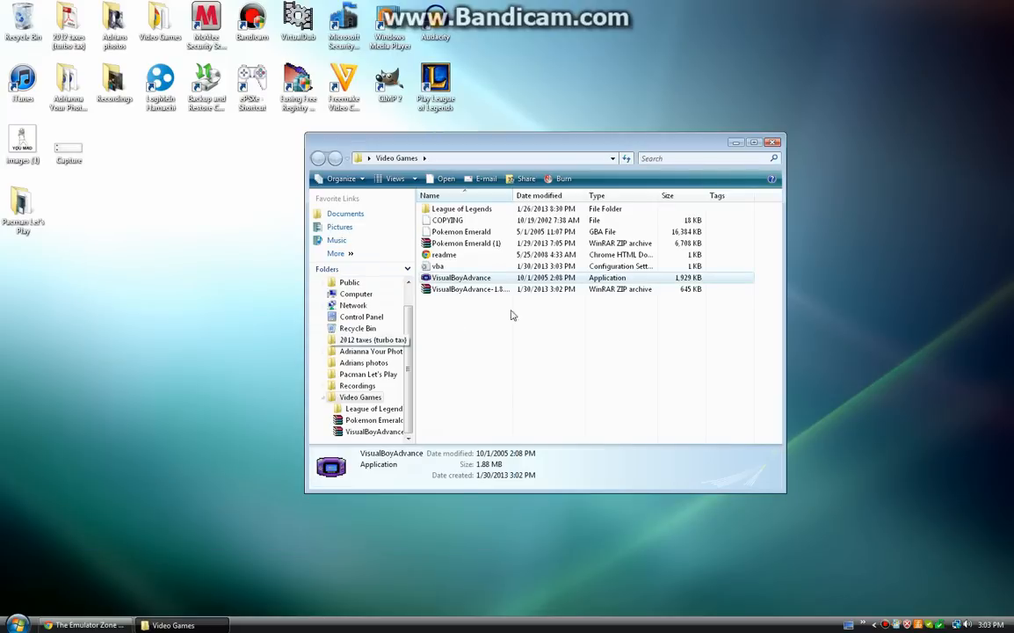
click(774, 142)
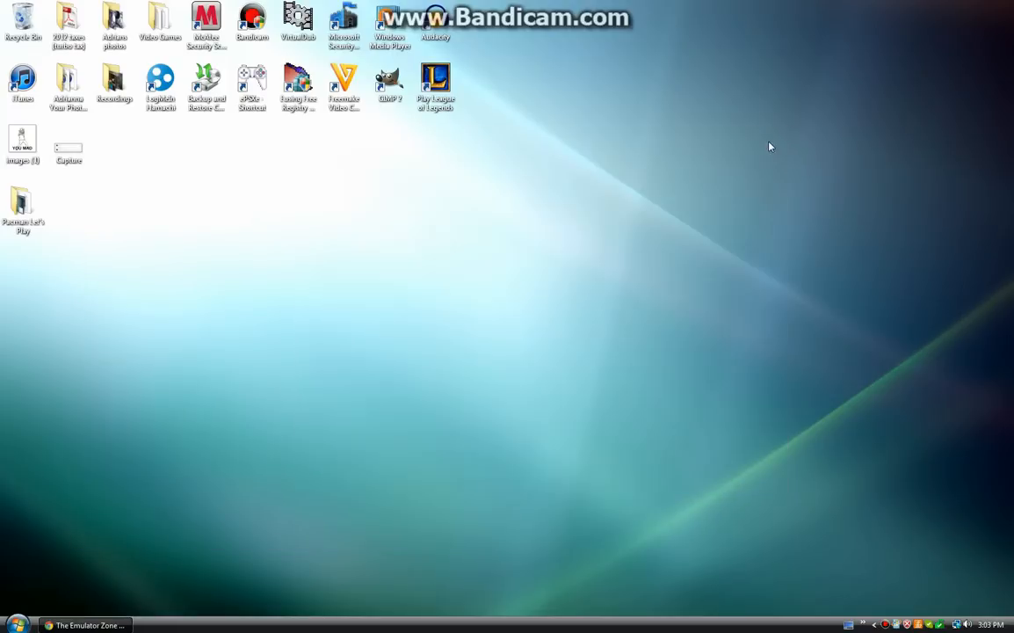